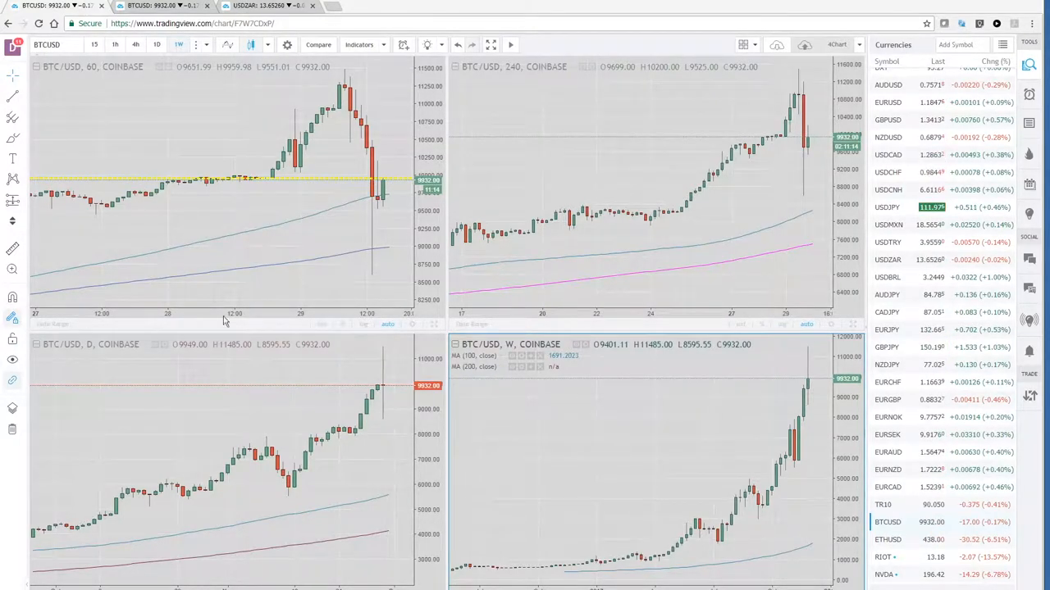
mouse_move(278, 405)
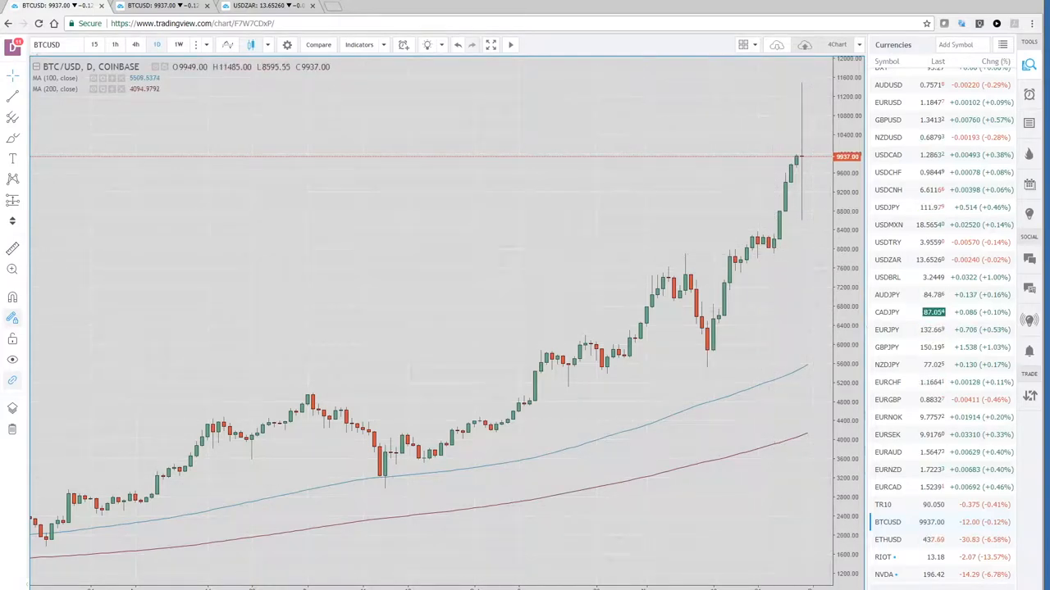
click(179, 44)
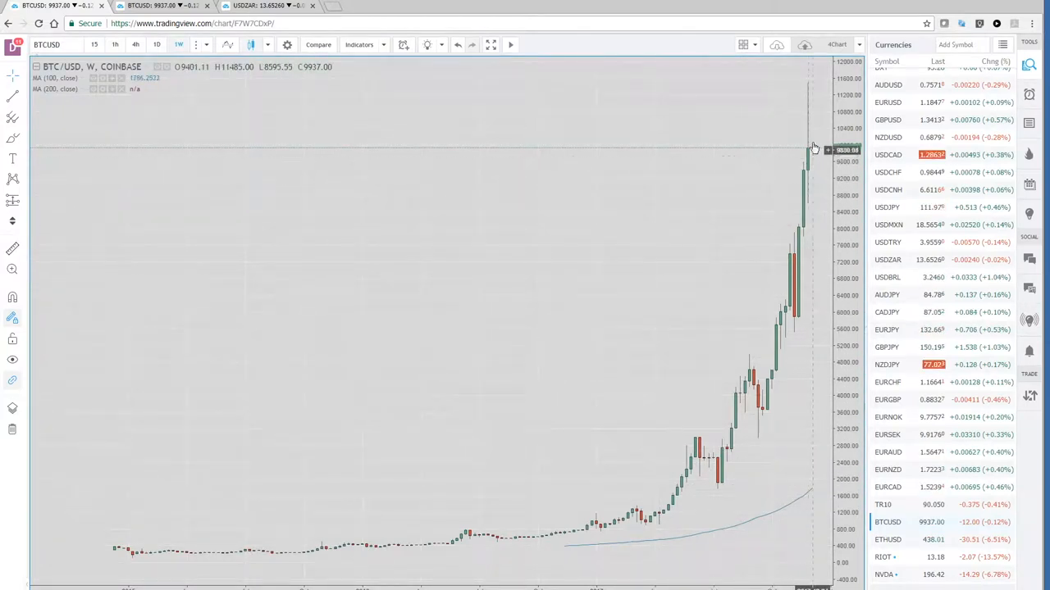
mouse_move(807, 99)
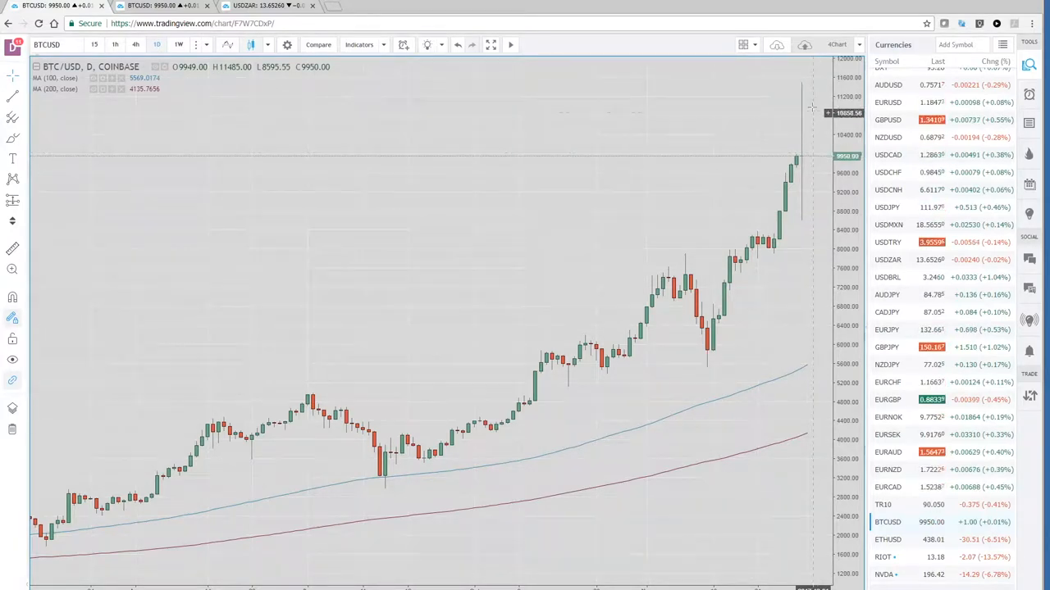
mouse_move(810, 84)
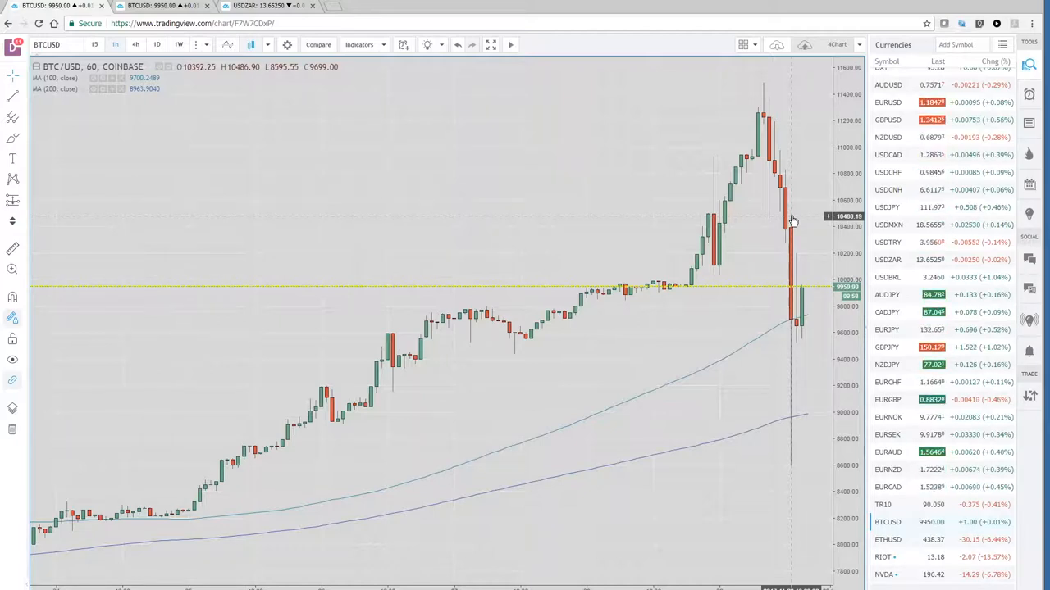
mouse_move(792, 452)
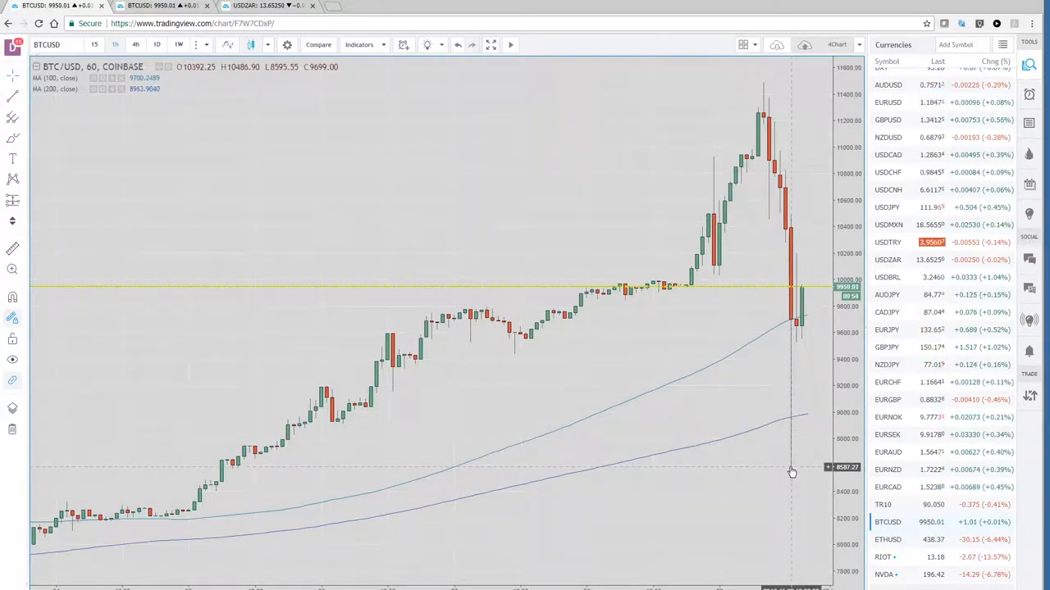
mouse_move(208, 85)
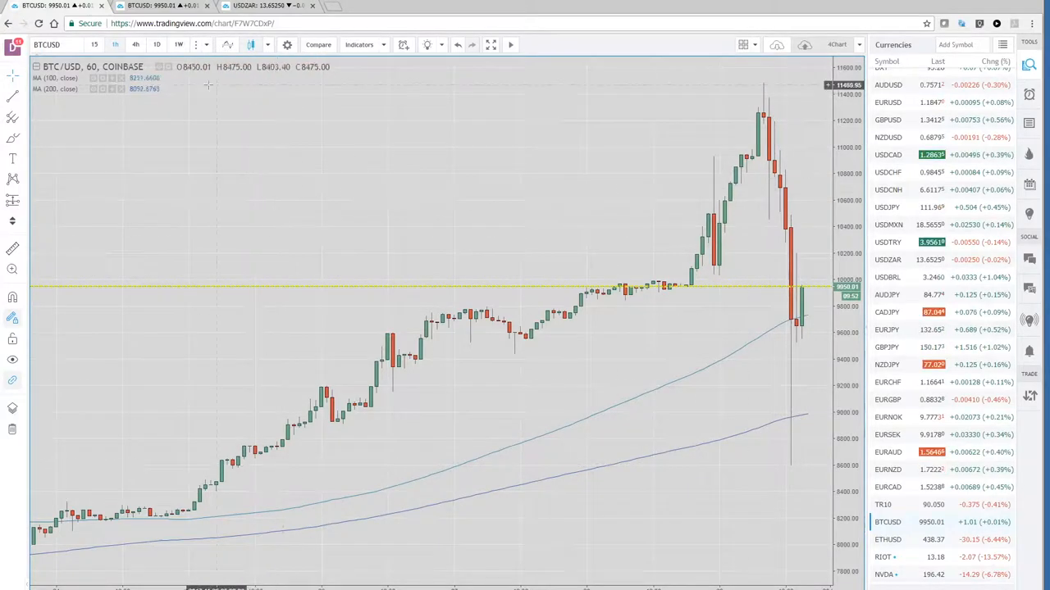
Step: Step the BTC/USD chart through hourly to 15-minute candles, ending on the daily view
click(94, 44)
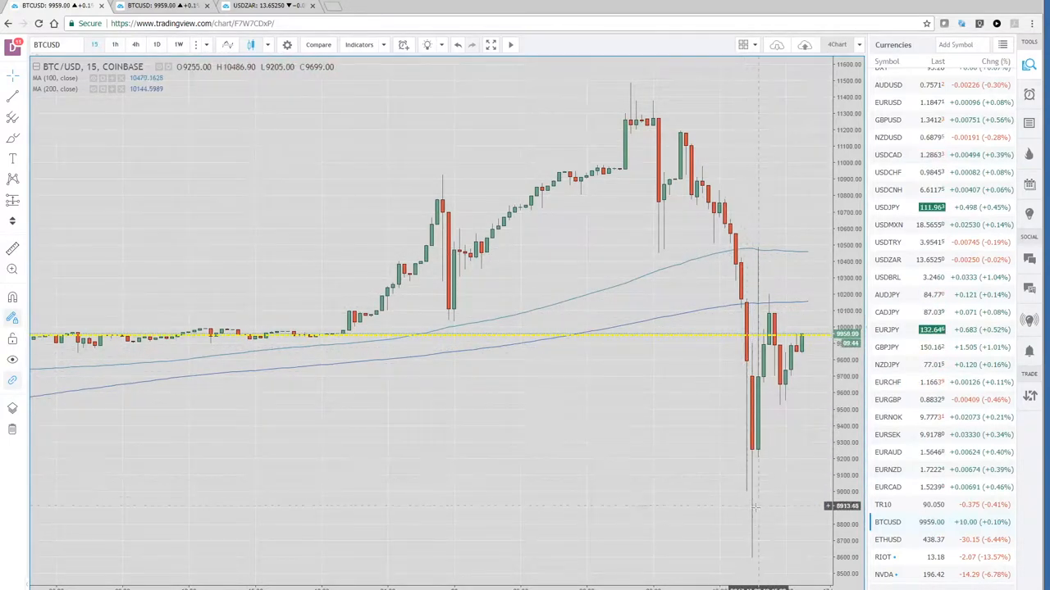
mouse_move(763, 302)
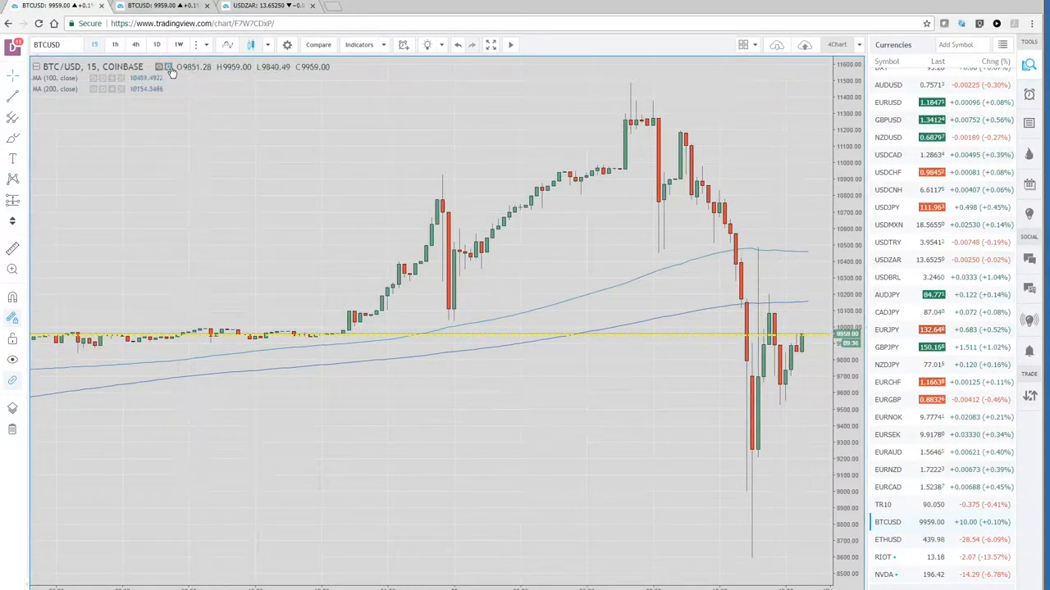
click(156, 44)
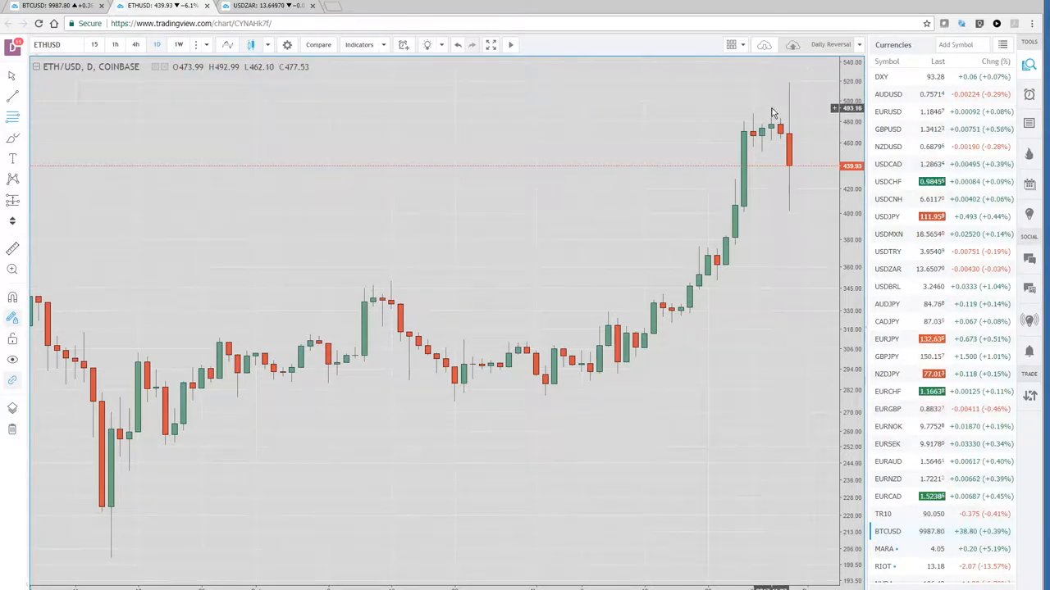
mouse_move(788, 161)
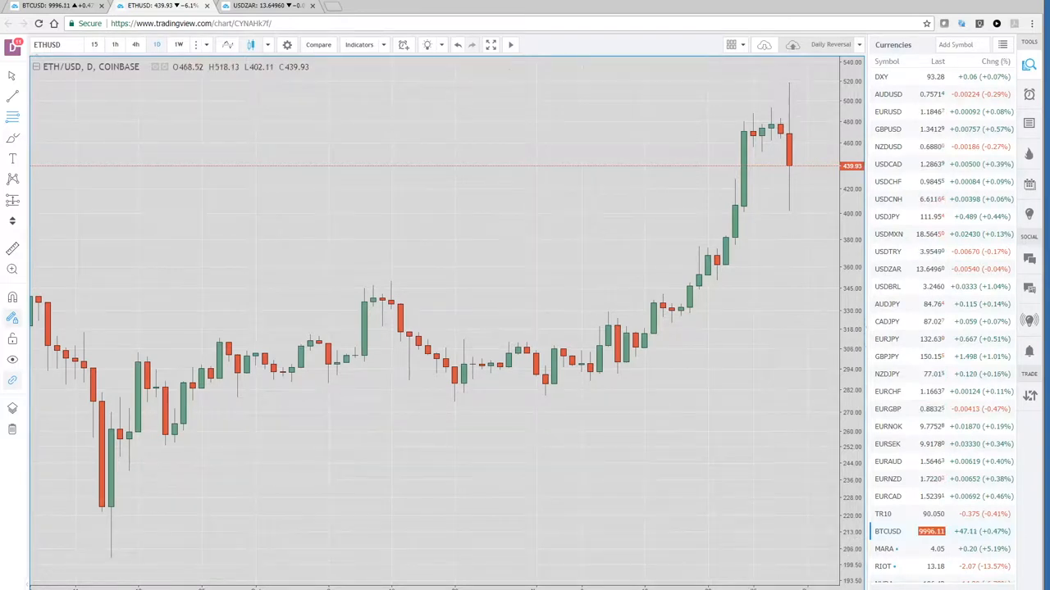
Step: Show the six-market layout, then put NQ1! Nasdaq futures on hourly candles
click(729, 44)
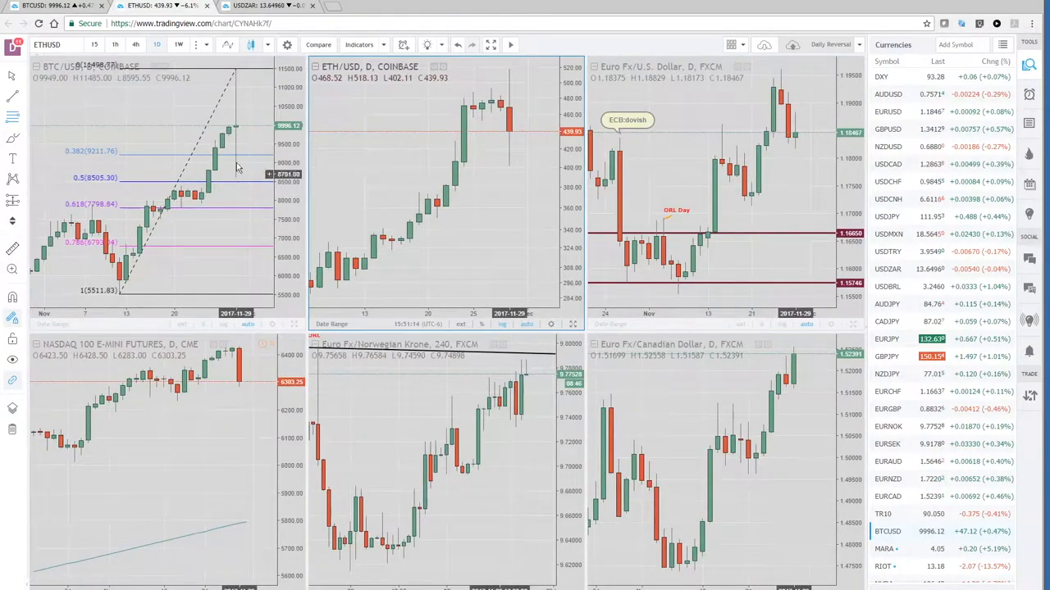
mouse_move(241, 132)
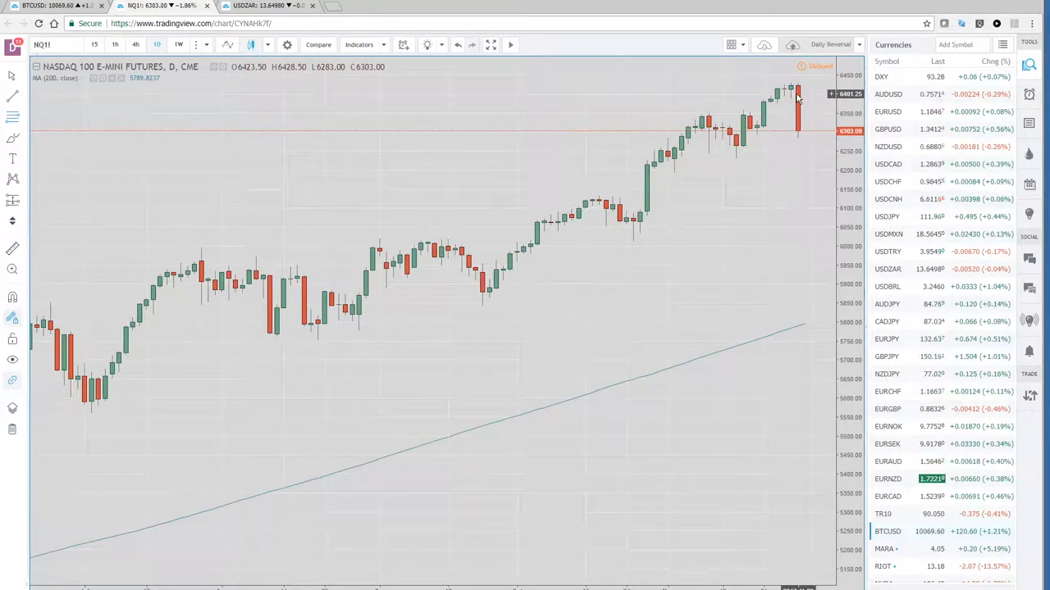
mouse_move(93, 44)
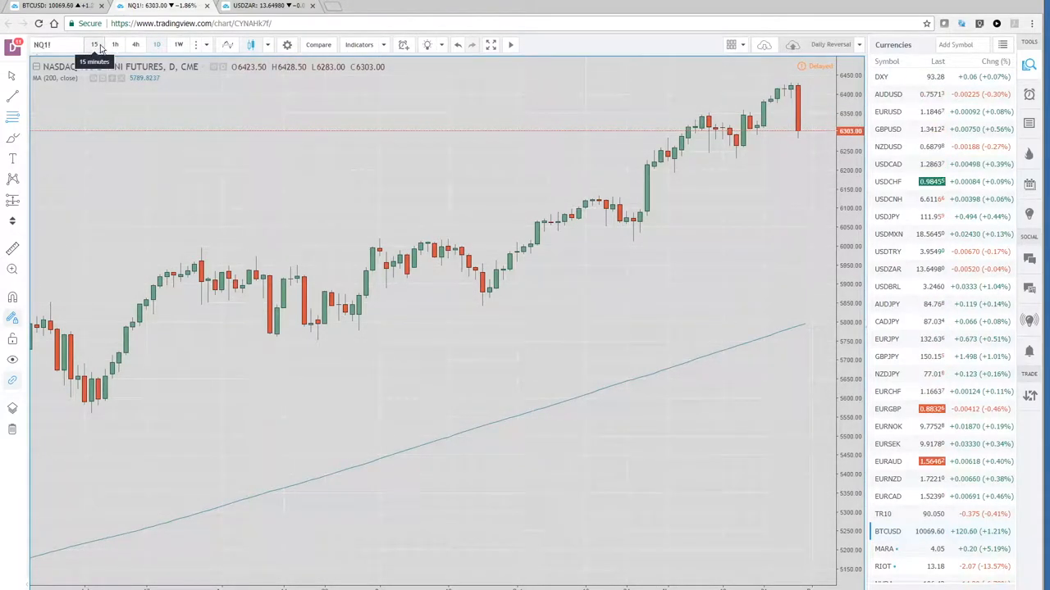
click(115, 44)
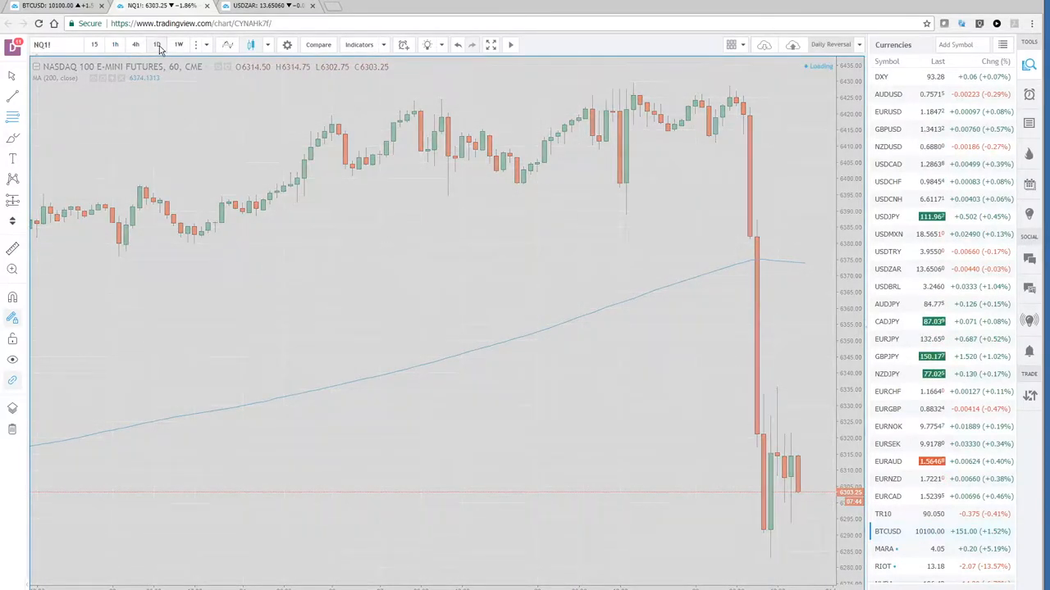
Step: Return the NQ1! Nasdaq futures chart to daily candles with its 200-period average
click(156, 44)
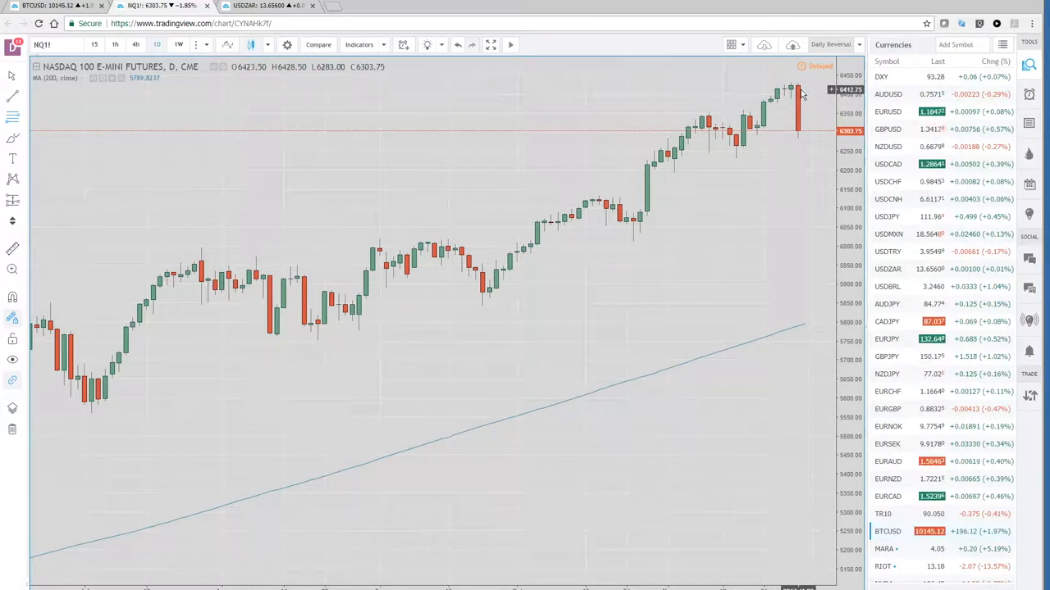
mouse_move(839, 343)
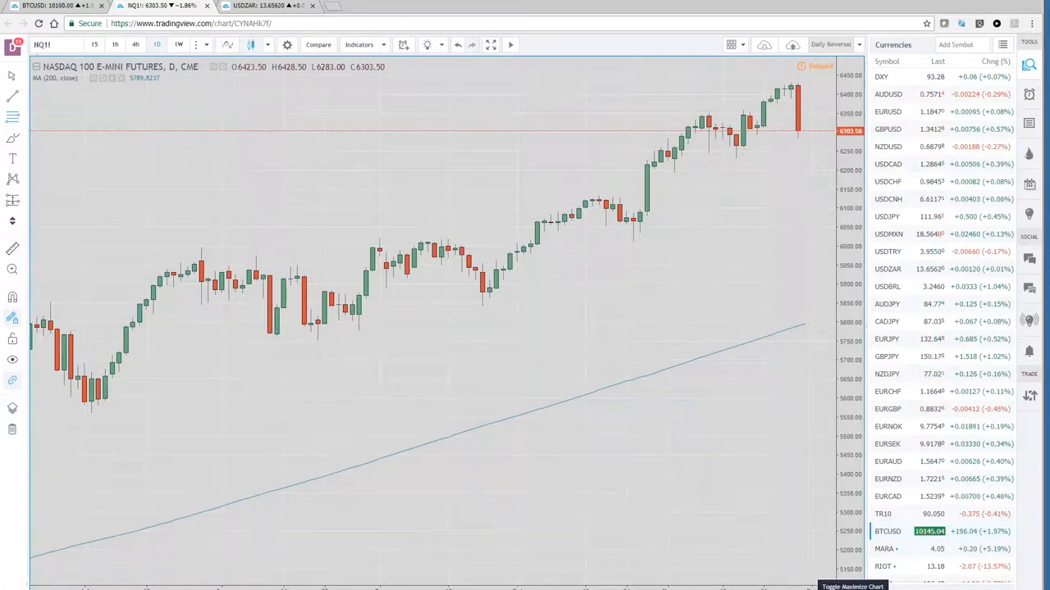
Step: Load the daily BTC/USD Coinbase chart showing its Fibonacci retracement levels
click(729, 44)
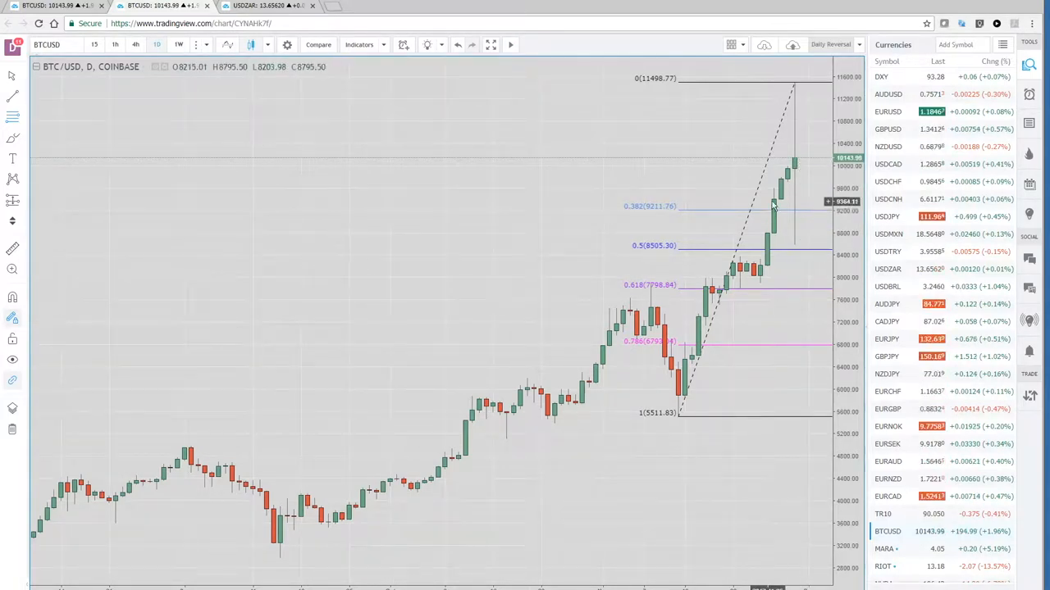
mouse_move(806, 181)
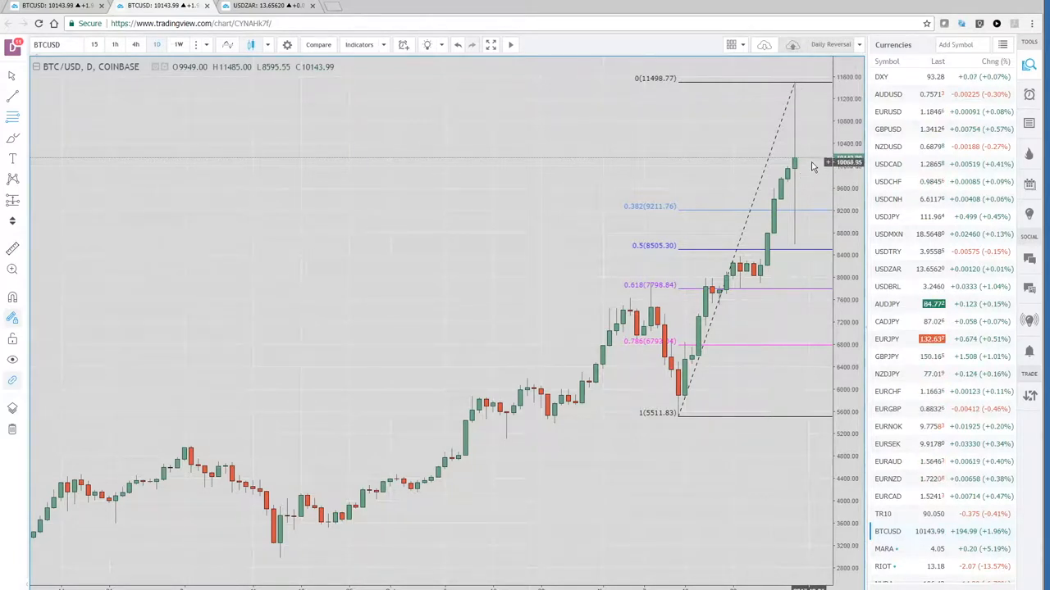
mouse_move(808, 203)
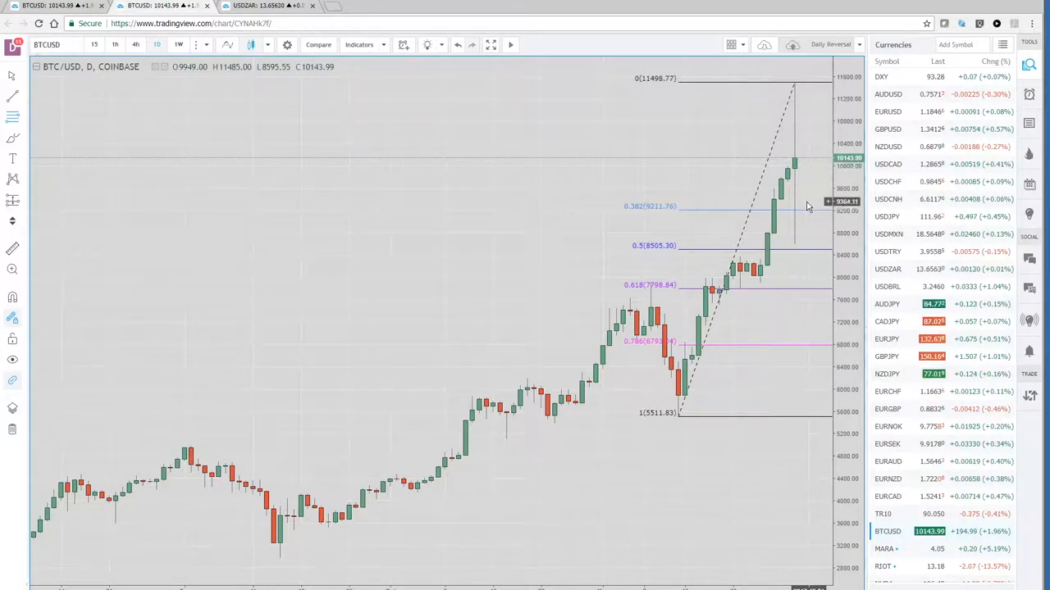
mouse_move(822, 275)
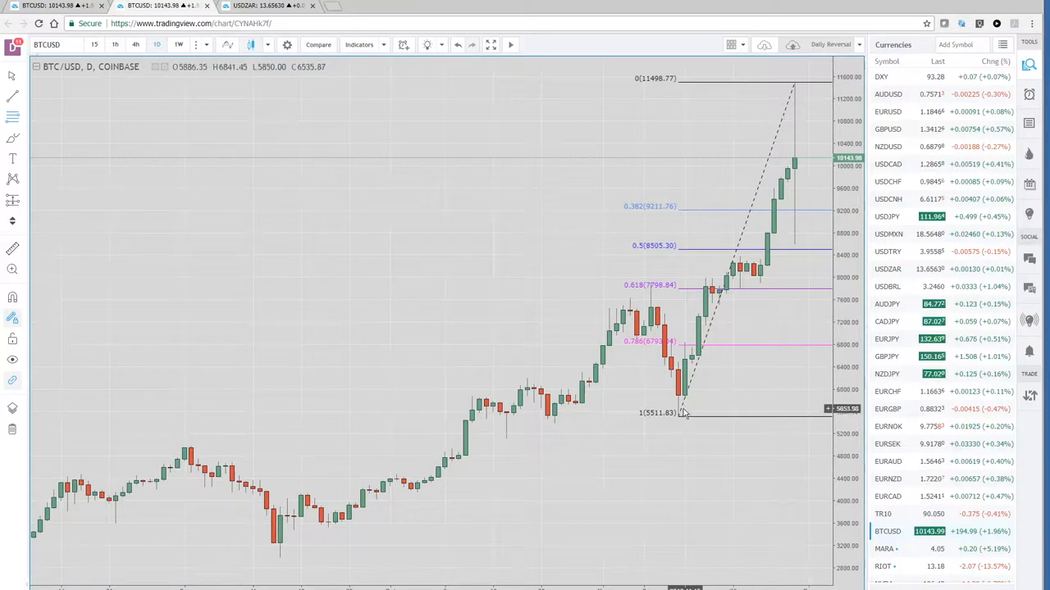
mouse_move(805, 255)
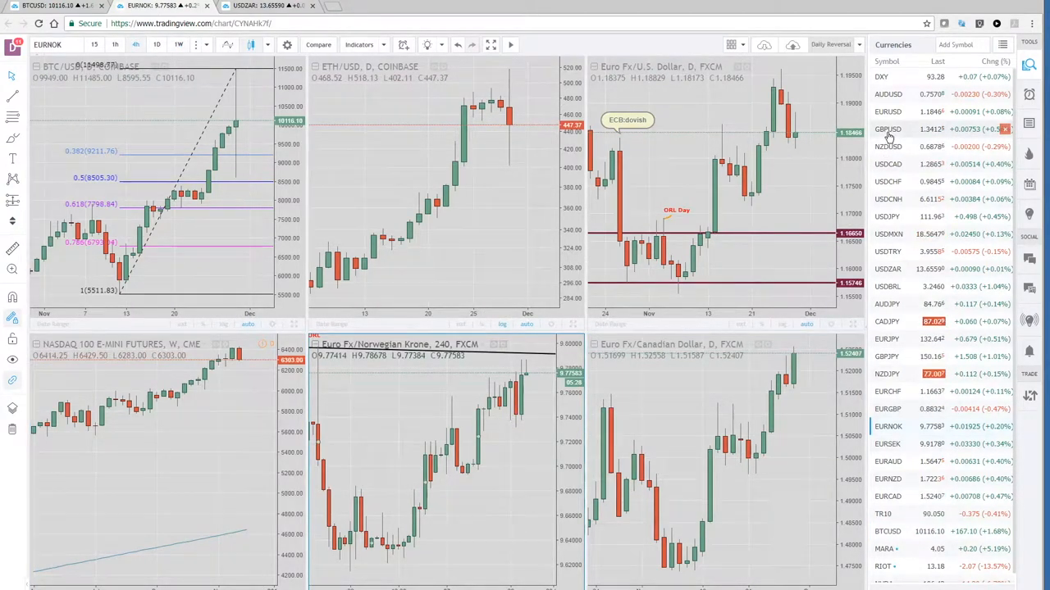
Step: Load GBPUSD into the saved 4Chart layout so every pane shows daily, 240-minute and weekly views
click(888, 128)
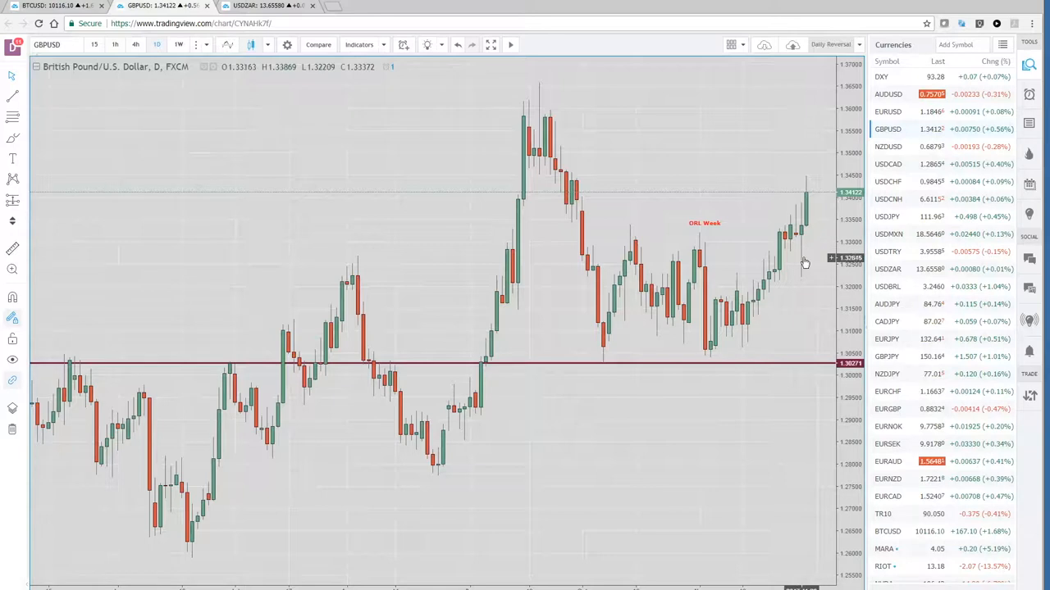
mouse_move(808, 229)
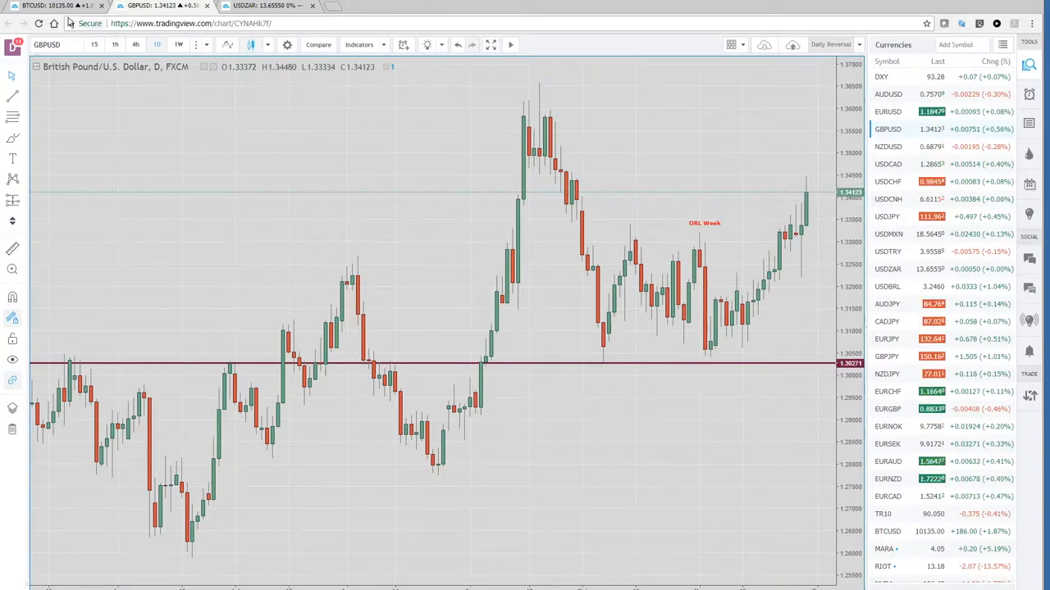
click(49, 6)
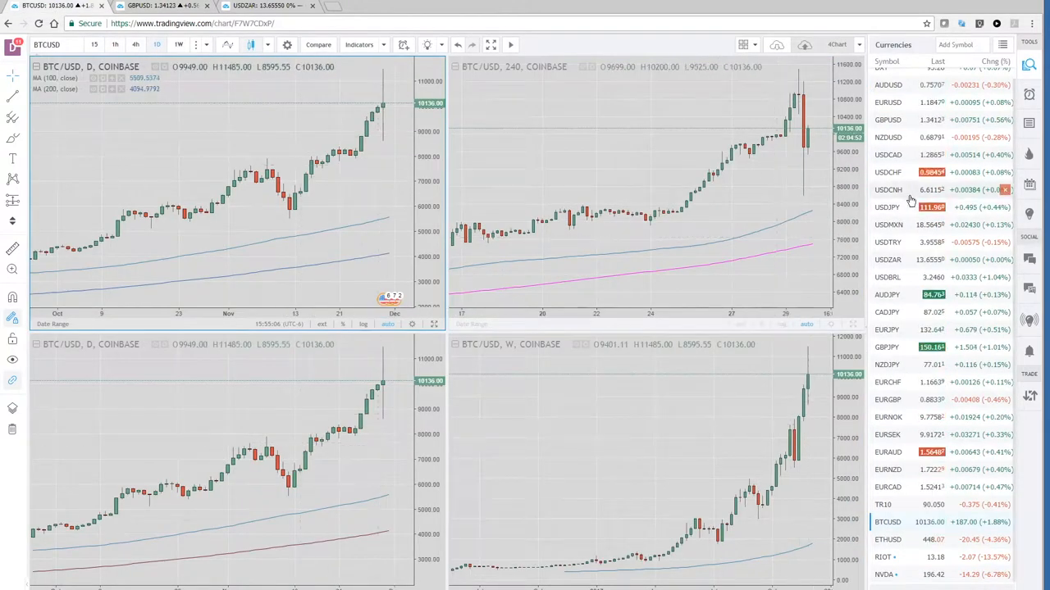
click(886, 120)
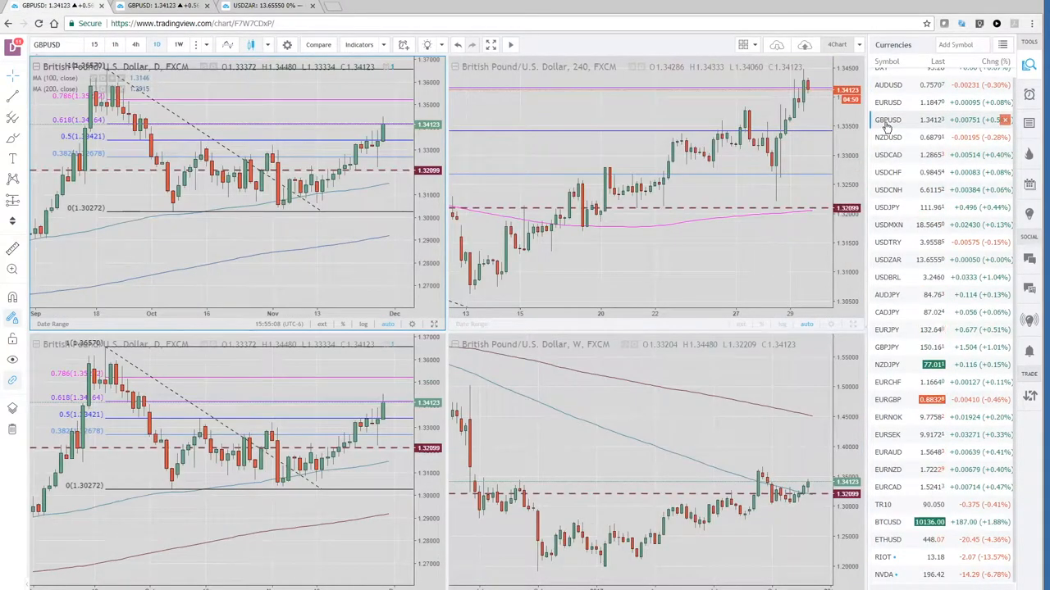